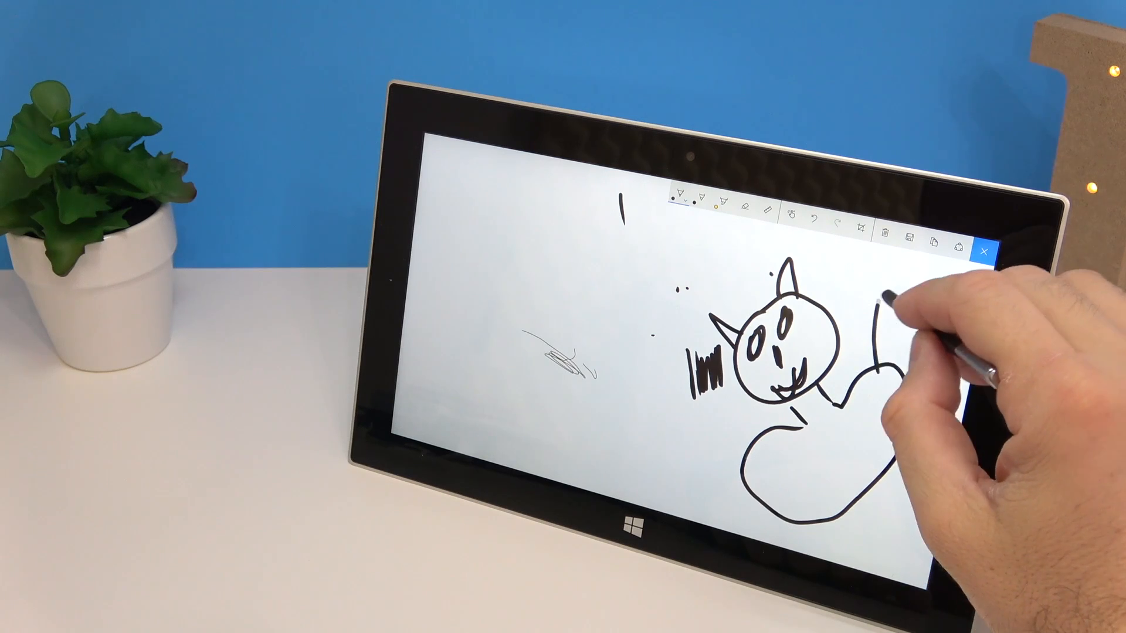
- Add another black ink stroke to the cat doodle's body outline
{"action": "left_click_drag", "start_coordinate": [876, 302], "coordinate": [912, 359]}
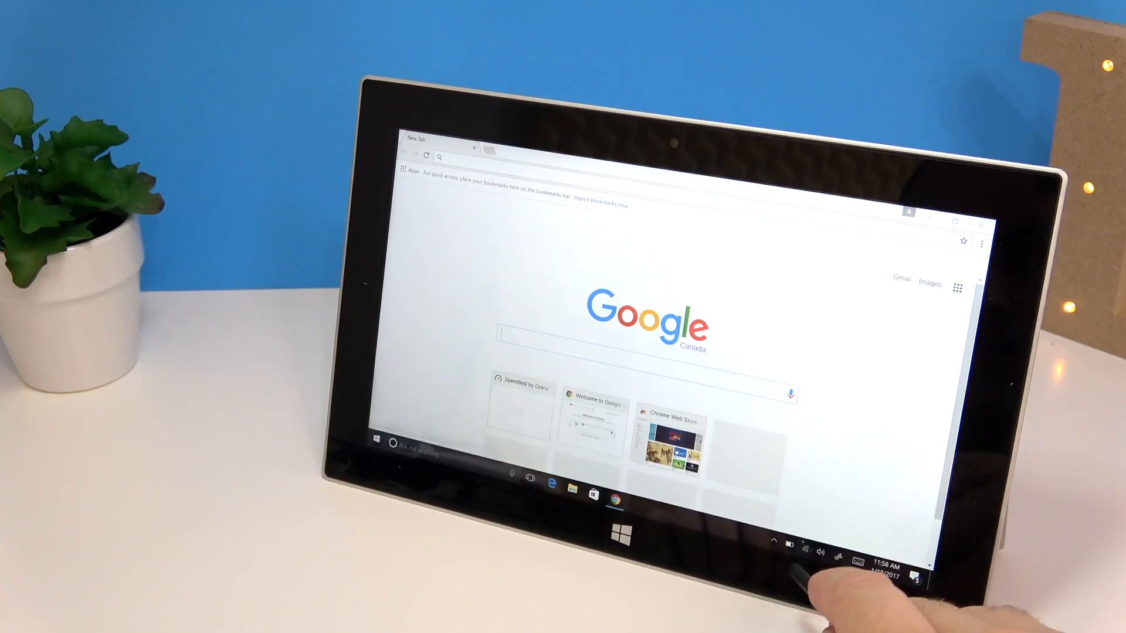
- Show the Wi-Fi network flyout listing the connected, secured network over Chrome's new tab
{"action": "left_click", "coordinate": [806, 551]}
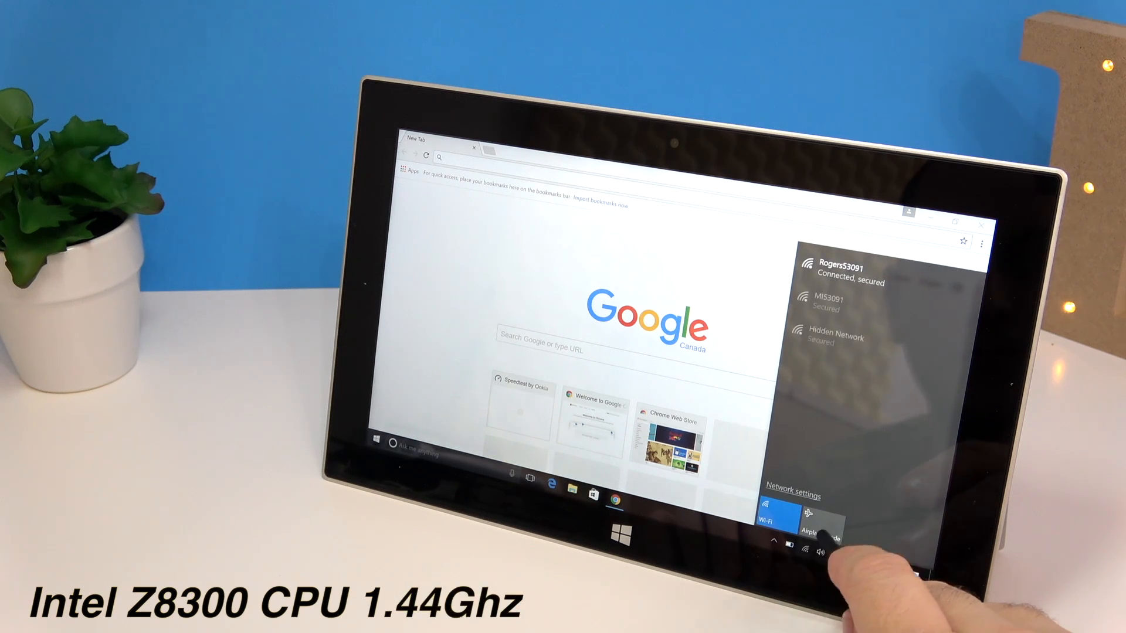